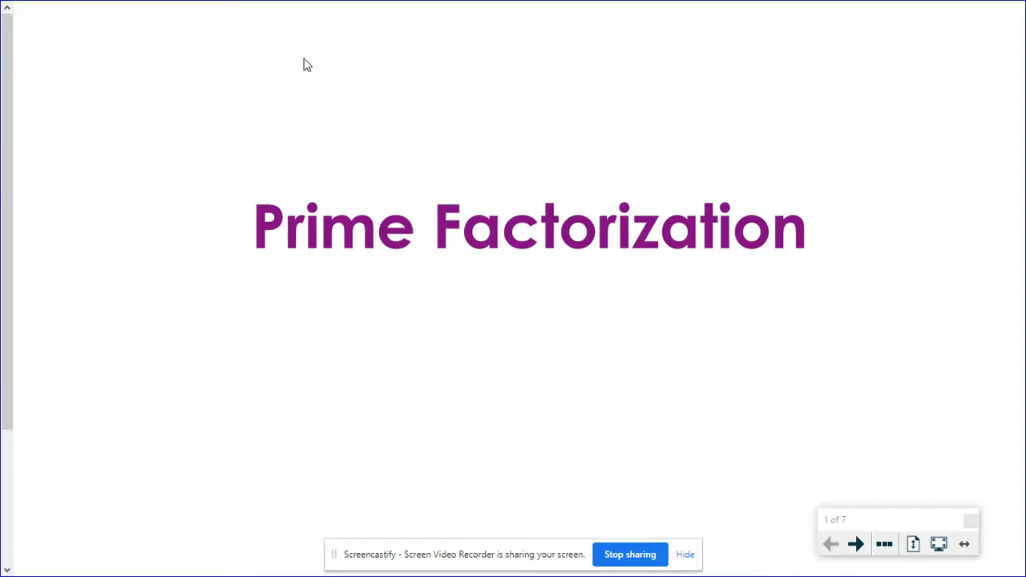
# - Advance from the Prime Factorization title to the factor tree instructions slide
pyautogui.click(856, 545)
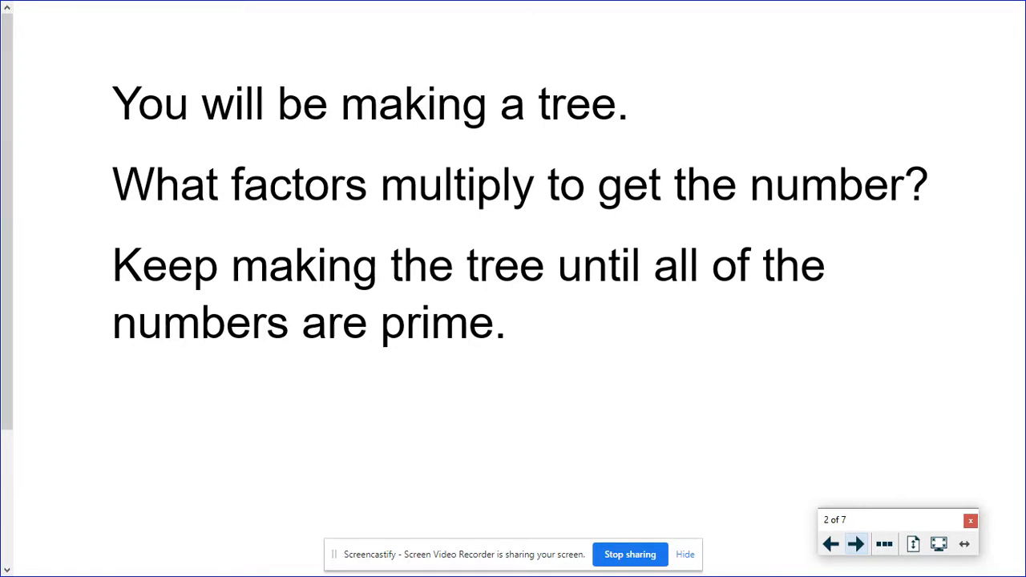
pyautogui.moveTo(856, 544)
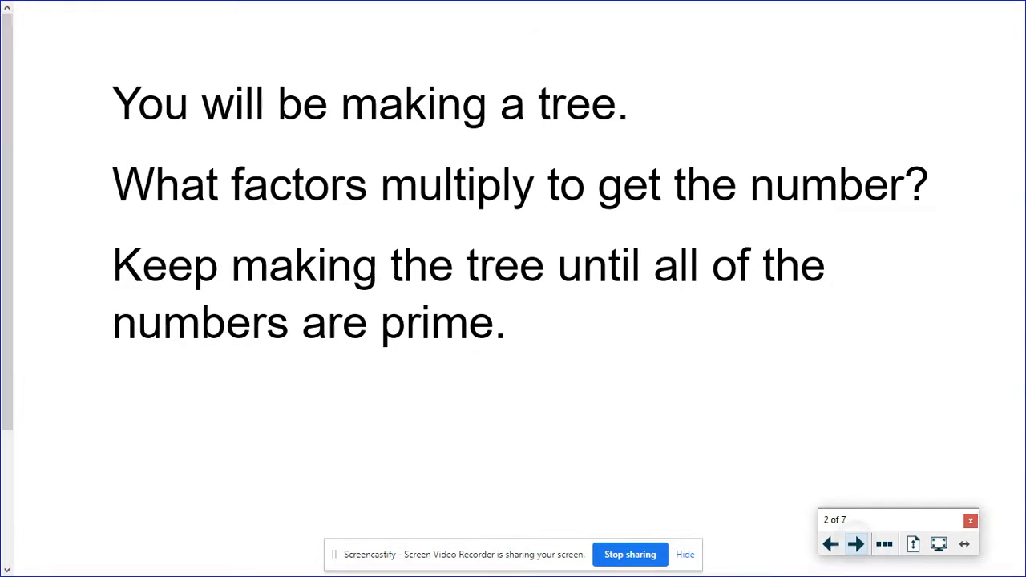
# - Advance to the 'Let's start easy' slide showing the number 20
pyautogui.click(856, 544)
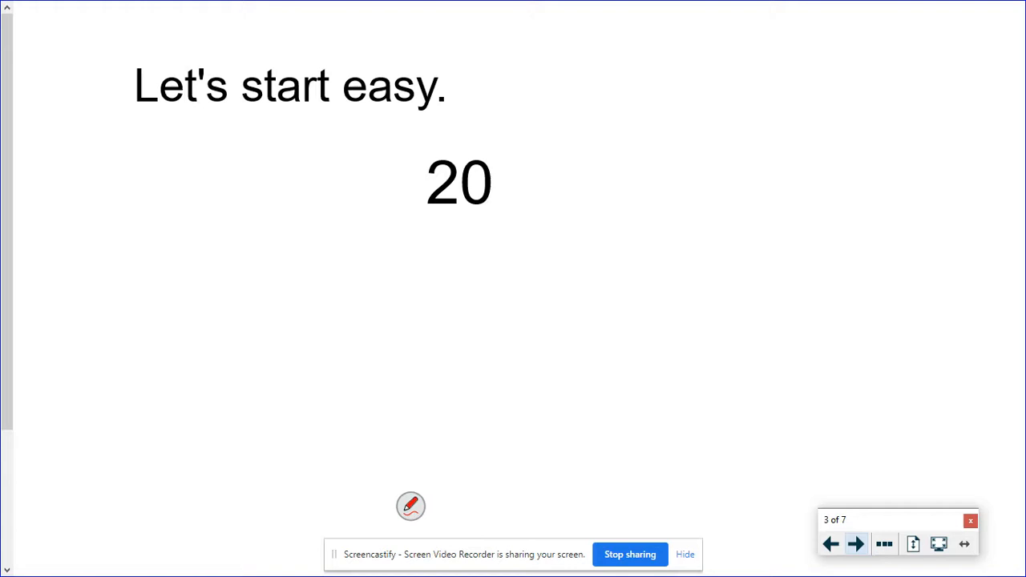
# - Ink a red tree for 20: 2·10, then 2·5, circled primes, 2·2·5 and 2²·5
pyautogui.moveTo(404, 296); pyautogui.dragTo(484, 232)
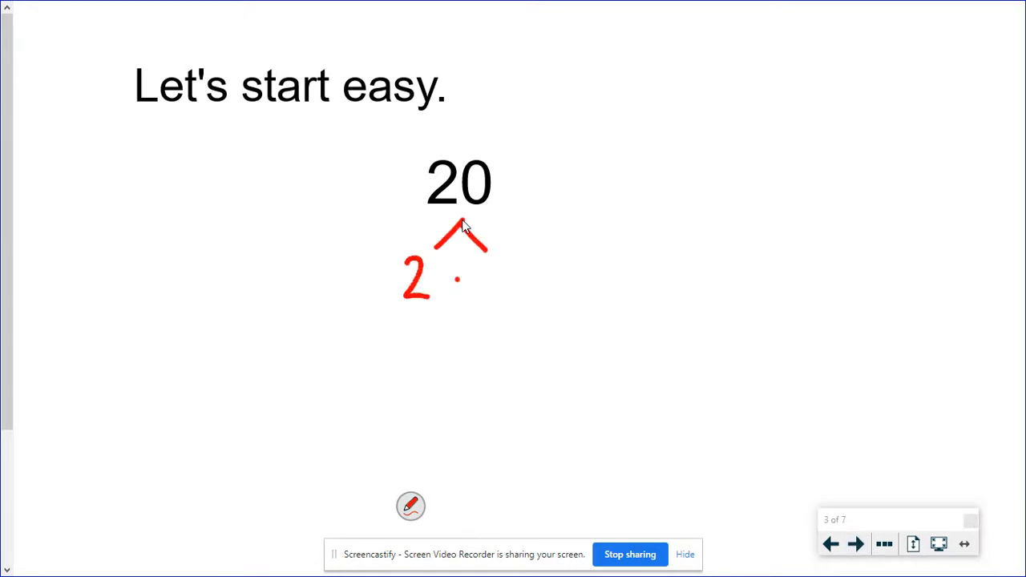
pyautogui.moveTo(480, 281); pyautogui.dragTo(521, 280)
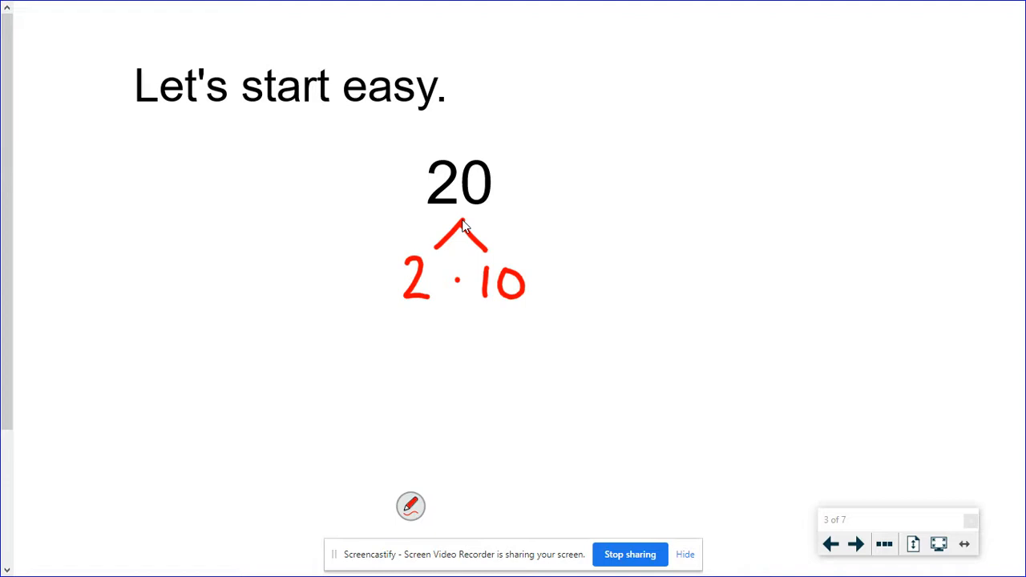
pyautogui.moveTo(433, 257); pyautogui.dragTo(417, 312)
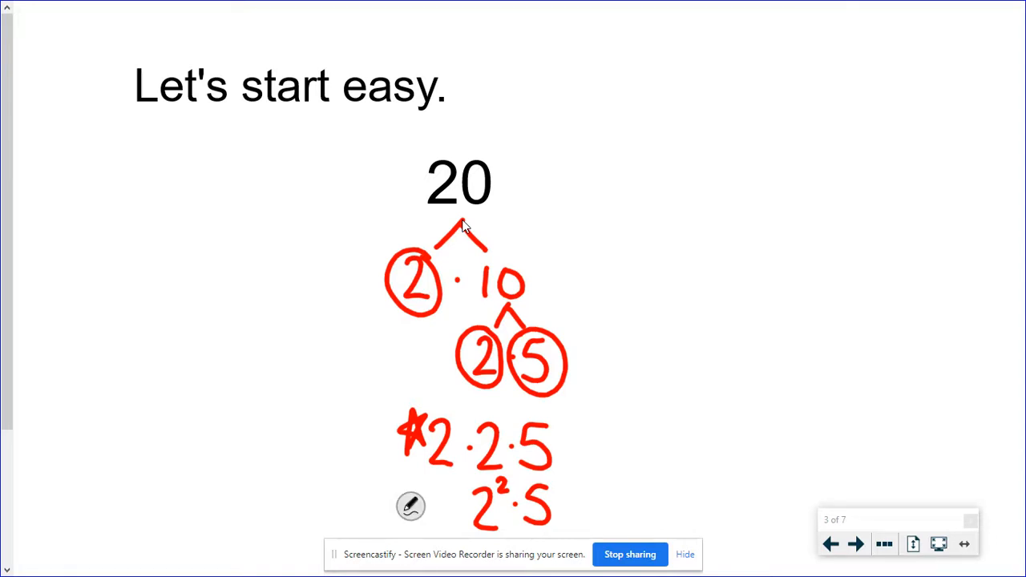
# - Ink a black tree for 20 at right: 4·5, then 2·2, giving 2·2·5
pyautogui.moveTo(705, 168); pyautogui.dragTo(769, 233)
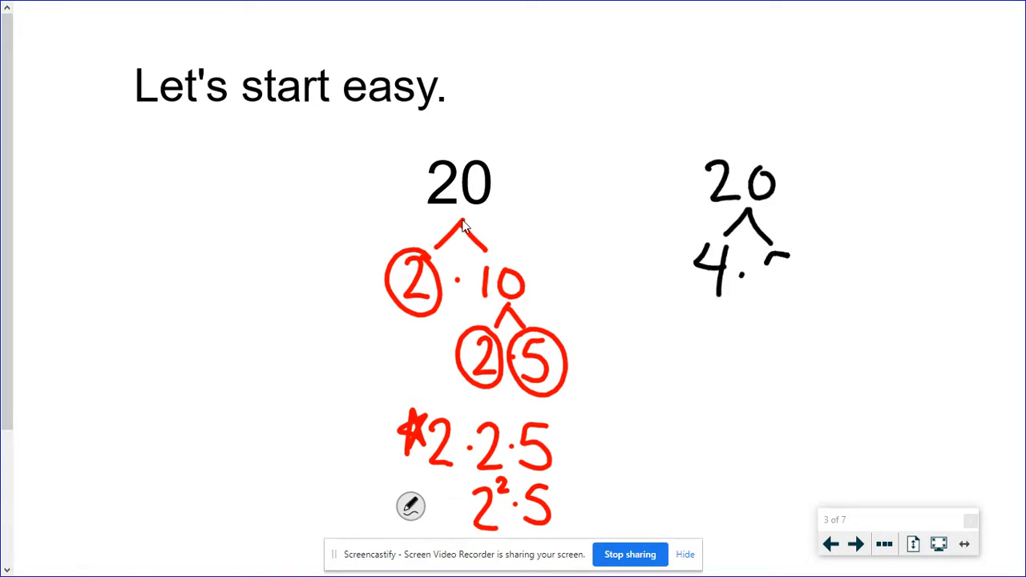
pyautogui.moveTo(762, 256); pyautogui.dragTo(786, 289)
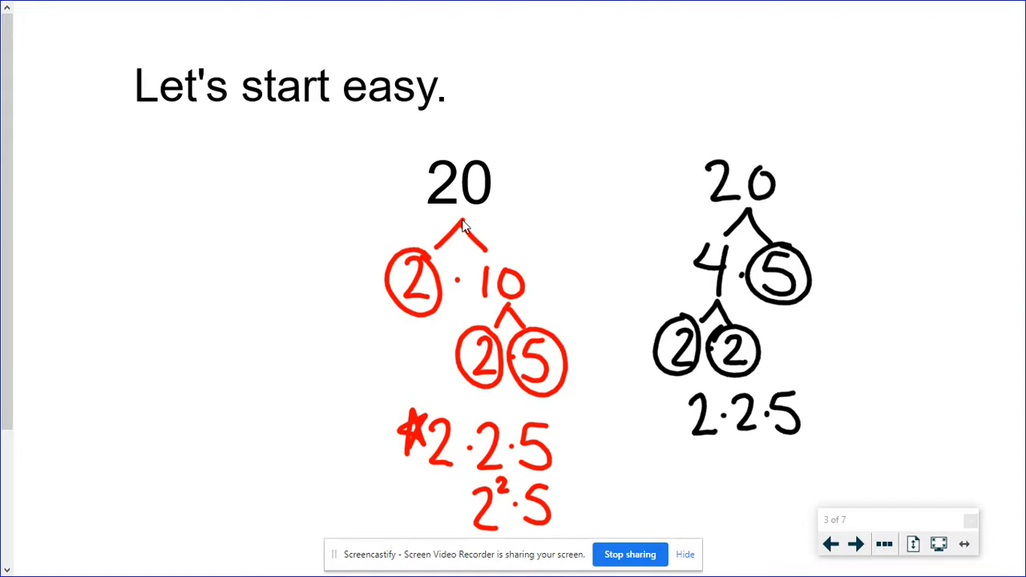
pyautogui.moveTo(461, 221)
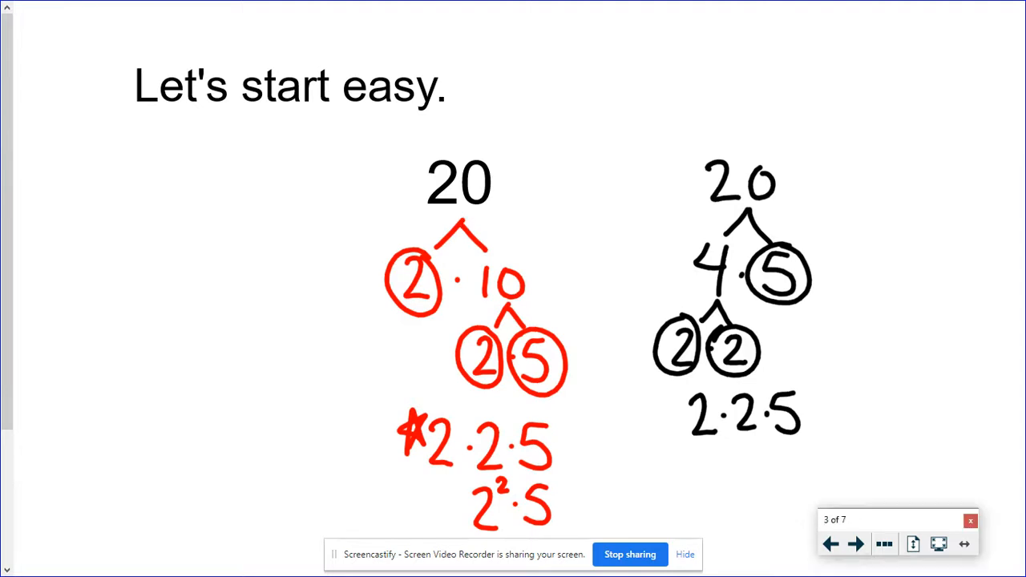
# - On the 84 slide, ink a green tree 84 → 4·21 → 2·2·3·7 with circled primes
pyautogui.click(856, 545)
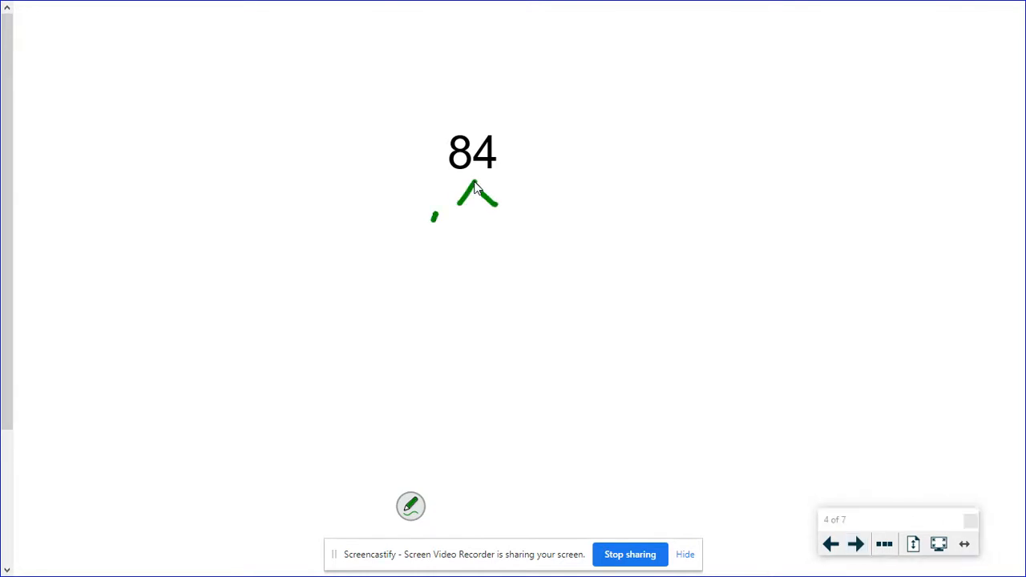
pyautogui.moveTo(449, 212); pyautogui.dragTo(440, 244)
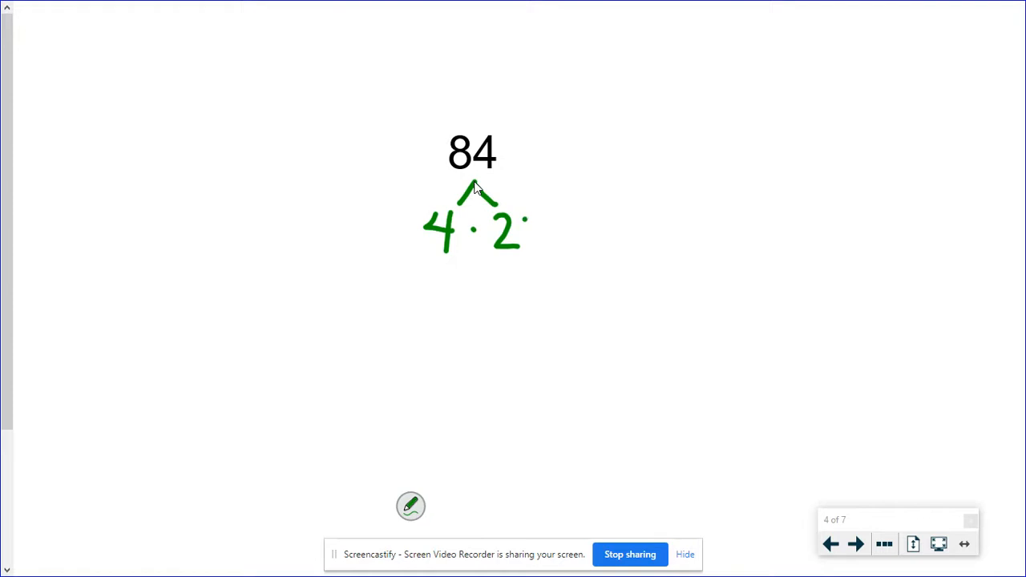
pyautogui.moveTo(522, 221); pyautogui.dragTo(526, 249)
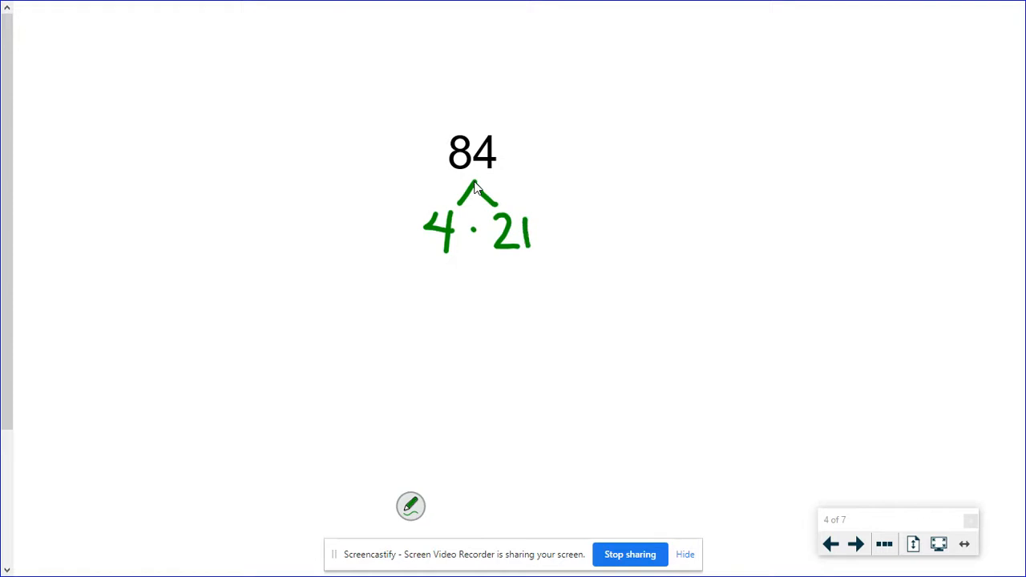
pyautogui.moveTo(441, 256); pyautogui.dragTo(433, 280)
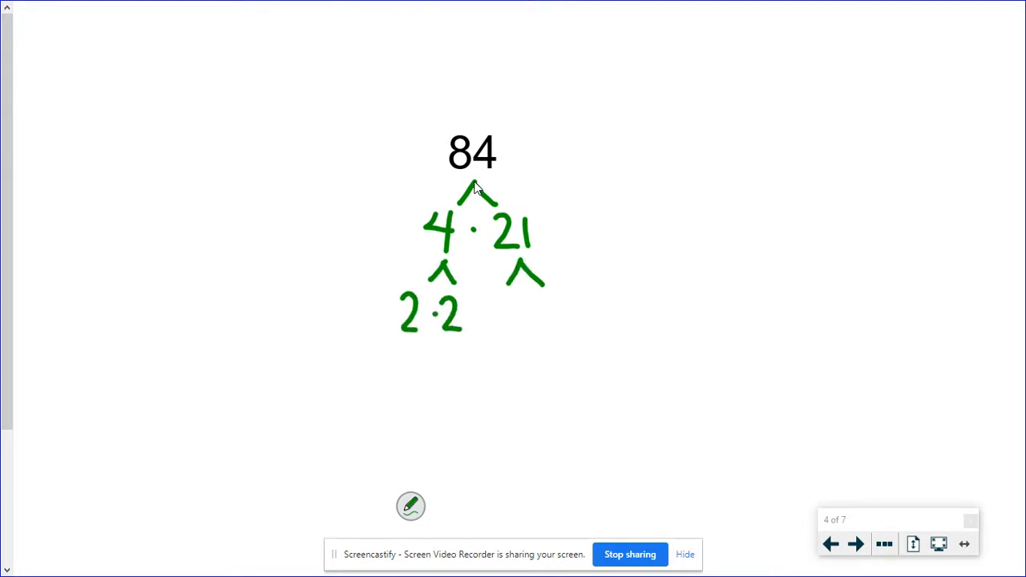
pyautogui.moveTo(494, 308); pyautogui.dragTo(510, 301)
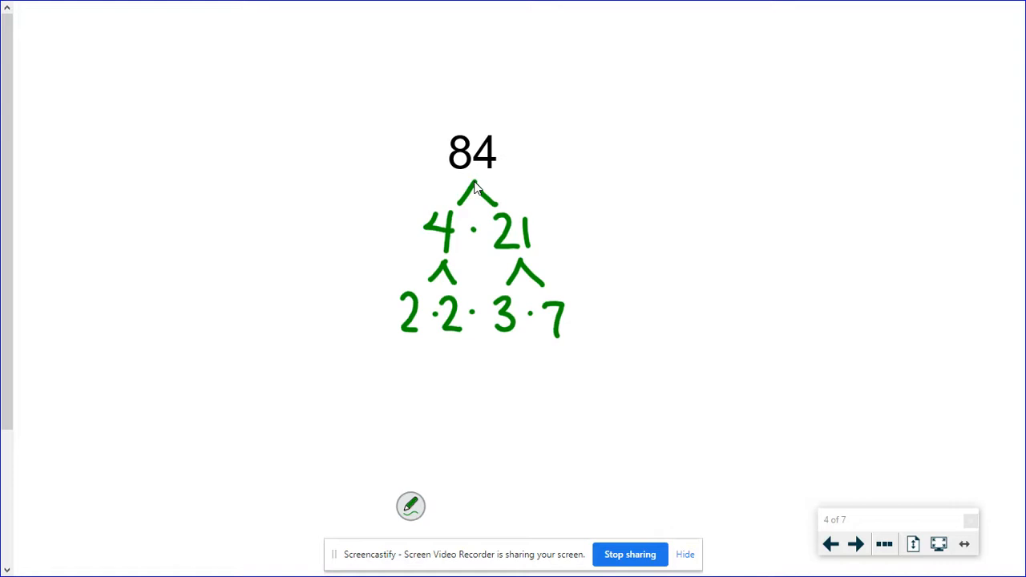
pyautogui.moveTo(409, 289); pyautogui.dragTo(409, 340)
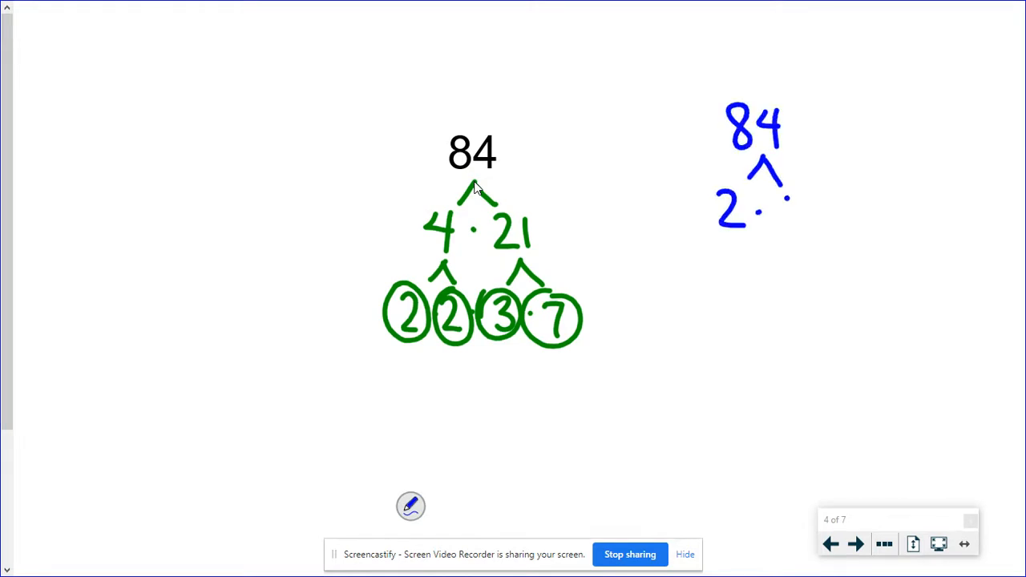
# - Finish the blue 84 tree via 2·42 → 6·7 → 2·3·7, then advance to the 260 slide
pyautogui.write('42')
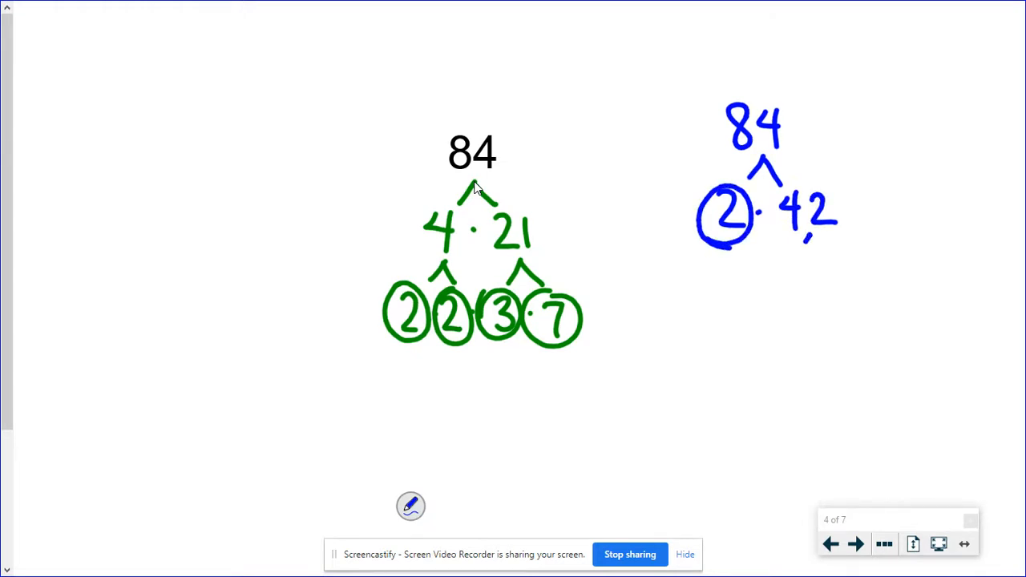
pyautogui.moveTo(798, 237); pyautogui.dragTo(825, 257)
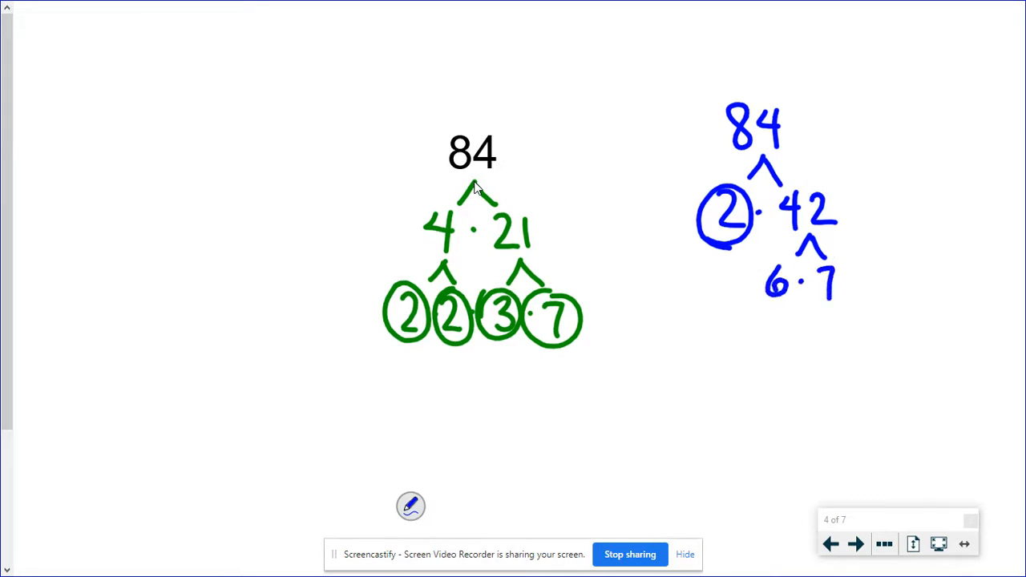
pyautogui.moveTo(809, 265); pyautogui.dragTo(809, 297)
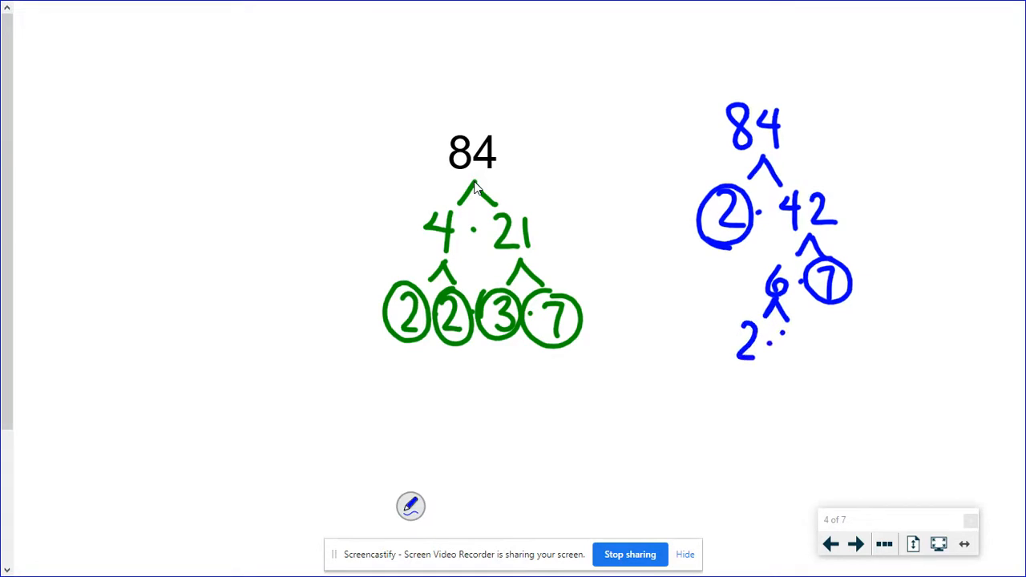
pyautogui.moveTo(738, 344); pyautogui.dragTo(802, 344)
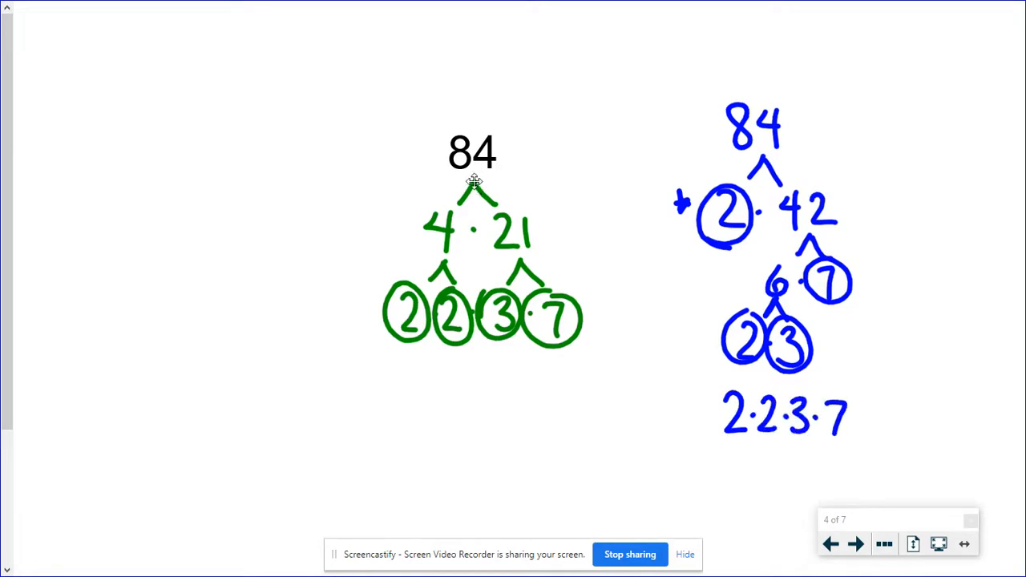
pyautogui.click(855, 545)
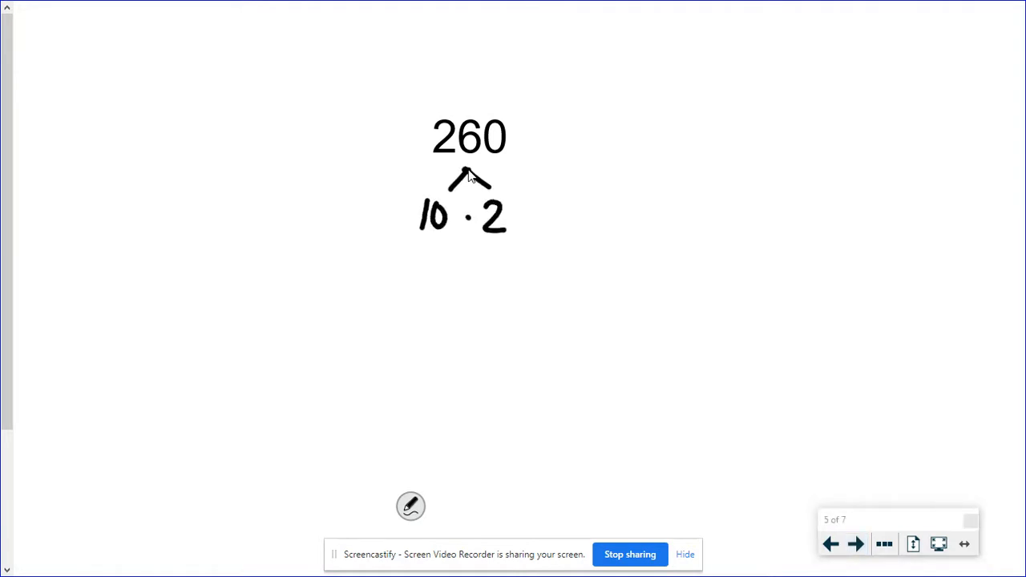
# - Ink the 260 tree 10·26 → 2,5,2,13 with circled primes and 2·2·5·13, then advance to 1980
pyautogui.moveTo(513, 200); pyautogui.dragTo(537, 233)
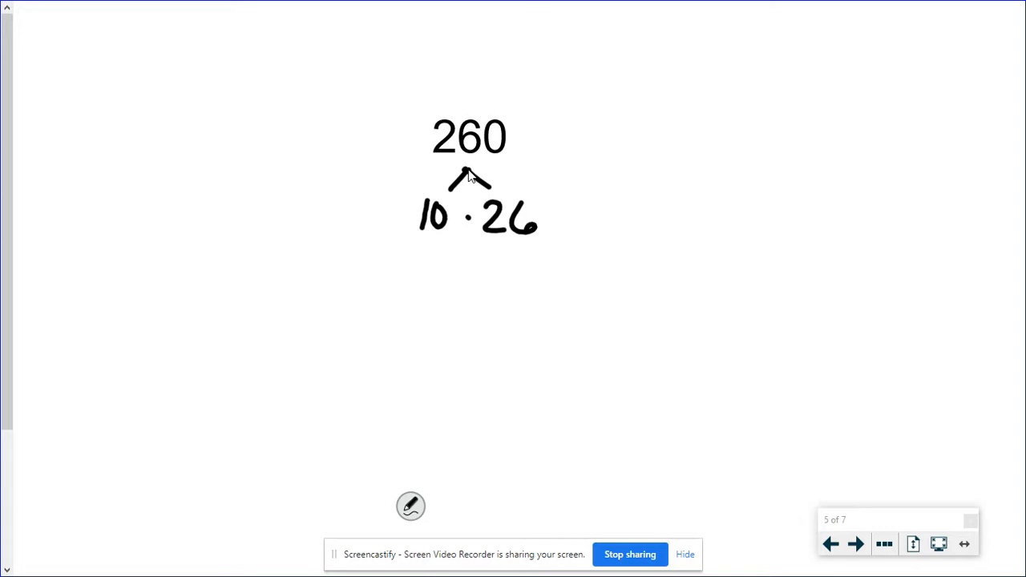
pyautogui.moveTo(420, 241); pyautogui.dragTo(449, 259)
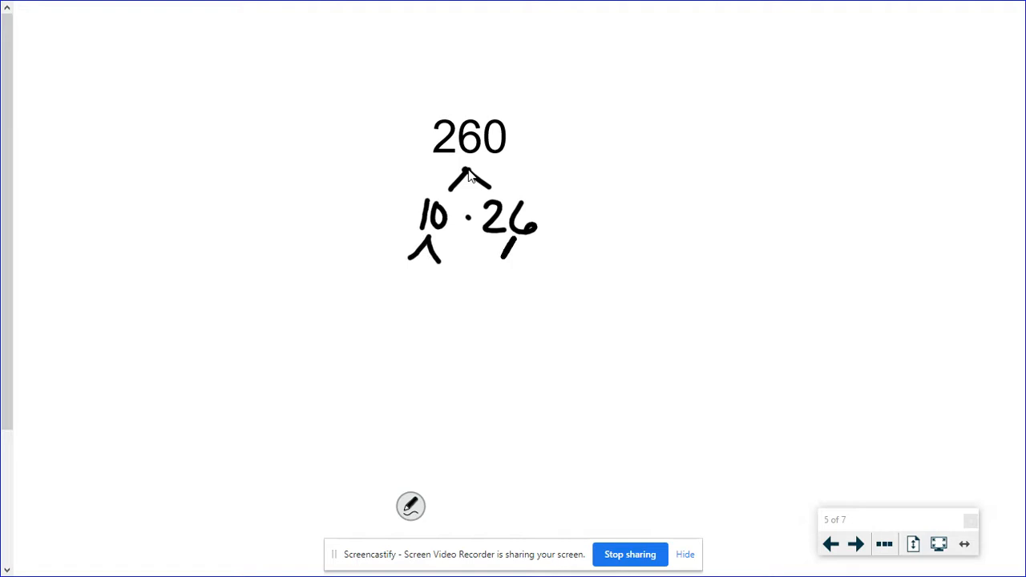
pyautogui.moveTo(500, 241); pyautogui.dragTo(528, 257)
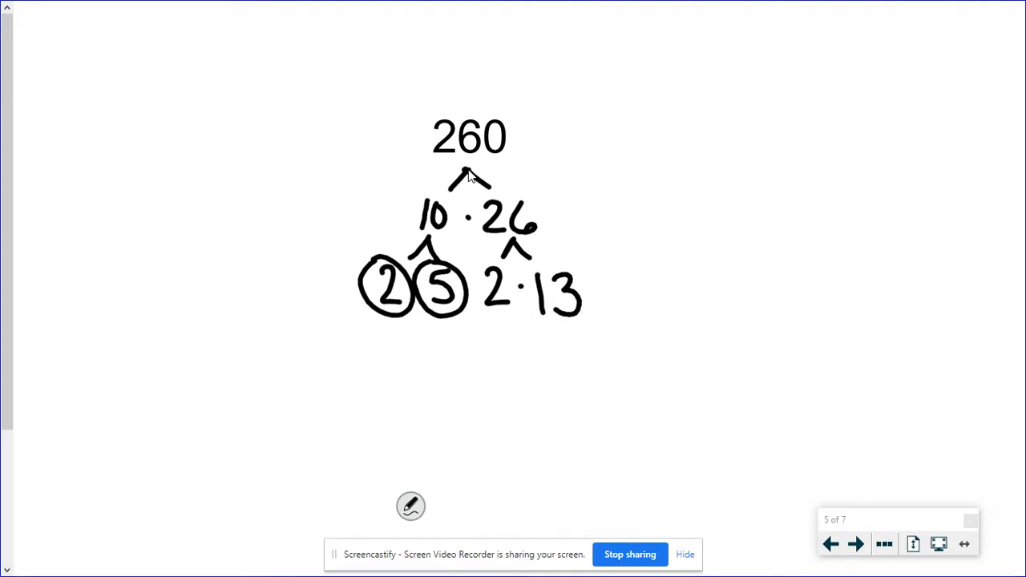
pyautogui.moveTo(489, 280); pyautogui.dragTo(561, 301)
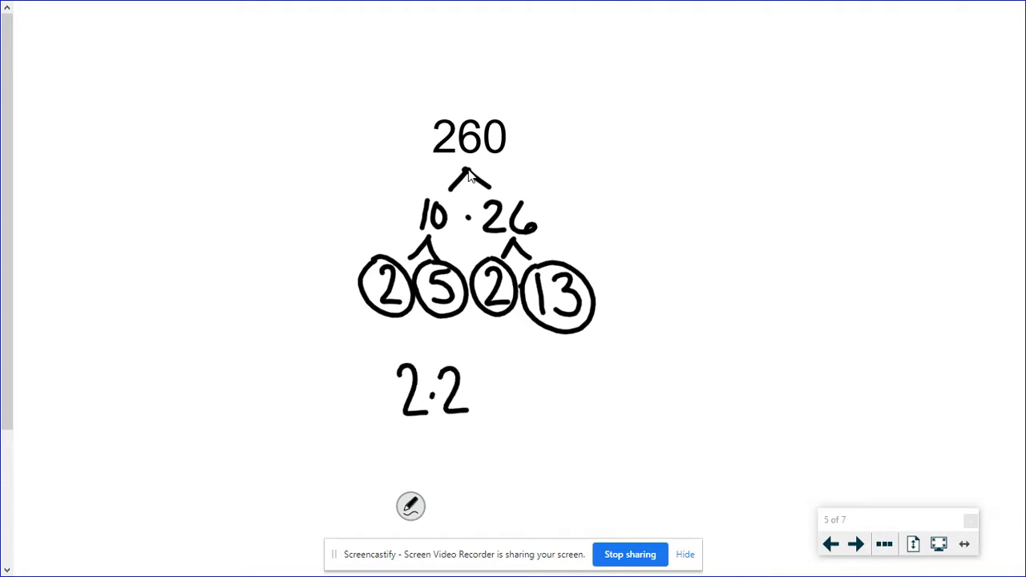
pyautogui.moveTo(473, 393); pyautogui.dragTo(553, 393)
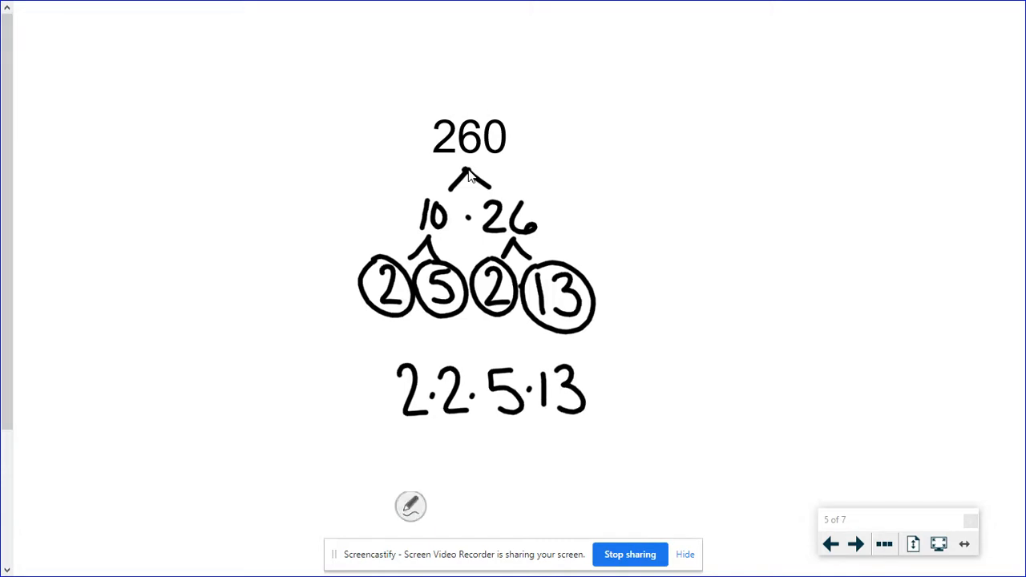
pyautogui.click(856, 543)
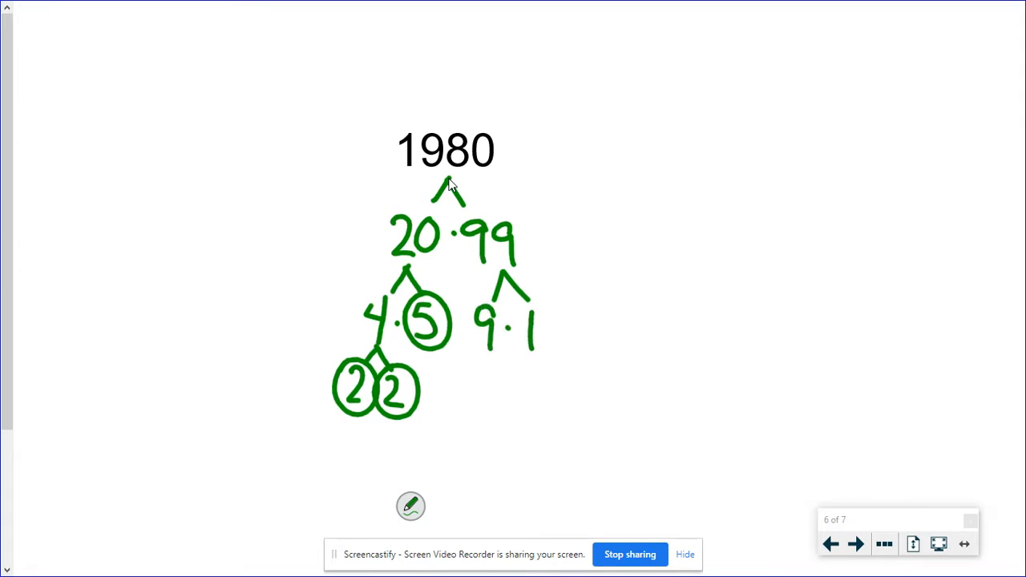
# - Finish the green 1980 tree through 9·11 and 3·3, circling primes, writing 2·2·3·3·5·11
pyautogui.moveTo(526, 304); pyautogui.dragTo(561, 353)
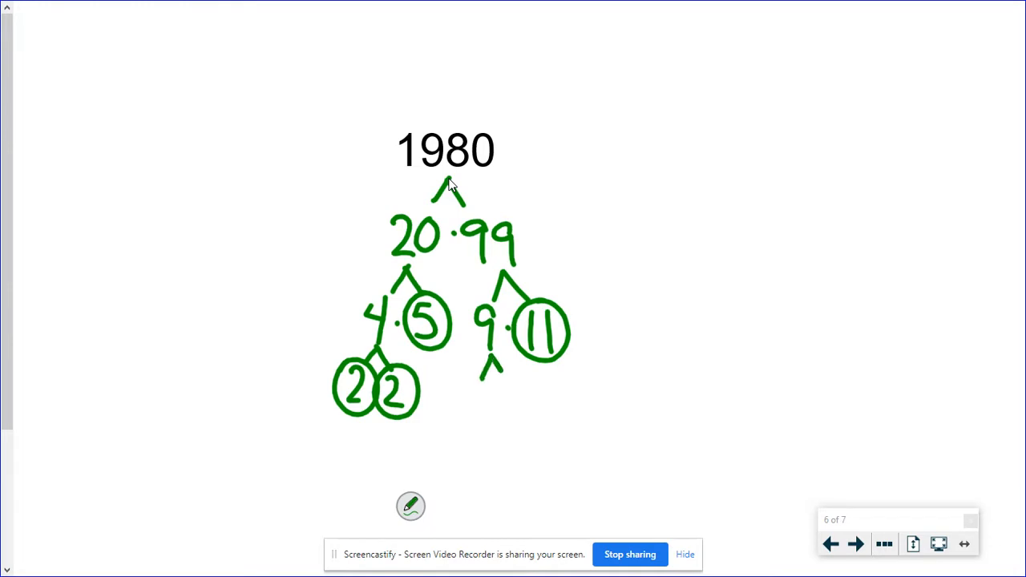
pyautogui.moveTo(478, 377); pyautogui.dragTo(526, 409)
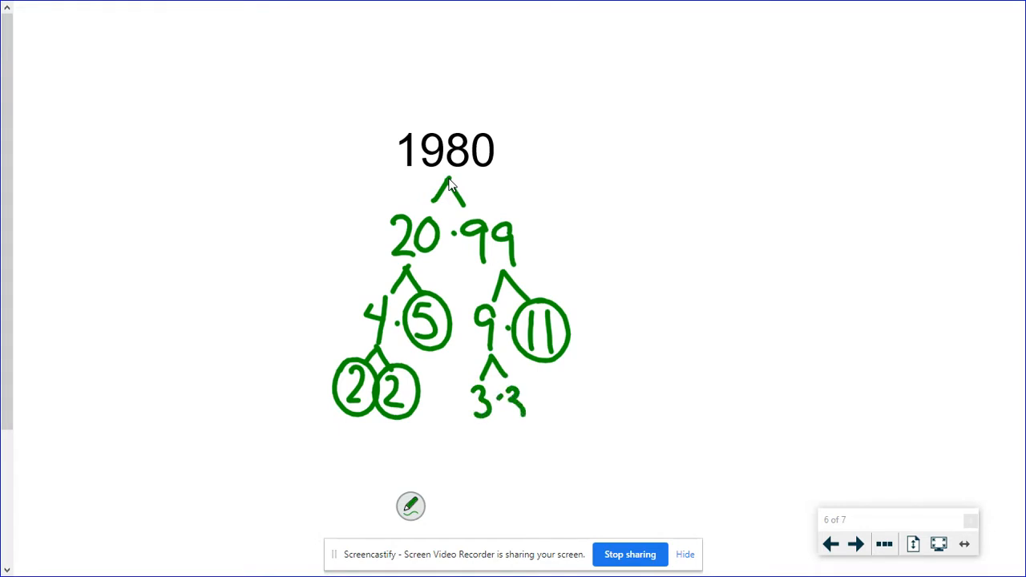
pyautogui.moveTo(478, 368); pyautogui.dragTo(521, 433)
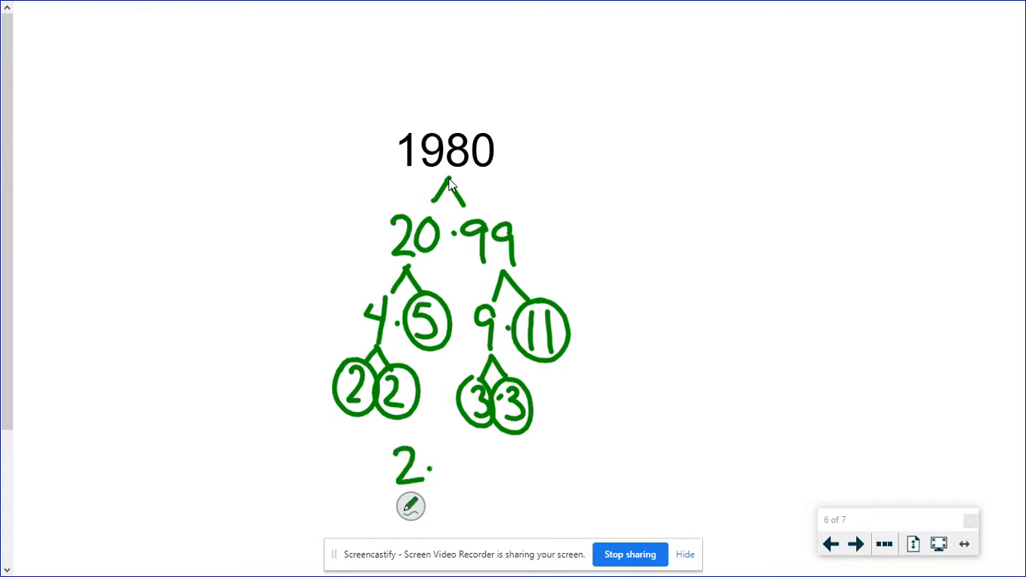
pyautogui.moveTo(441, 465); pyautogui.dragTo(513, 465)
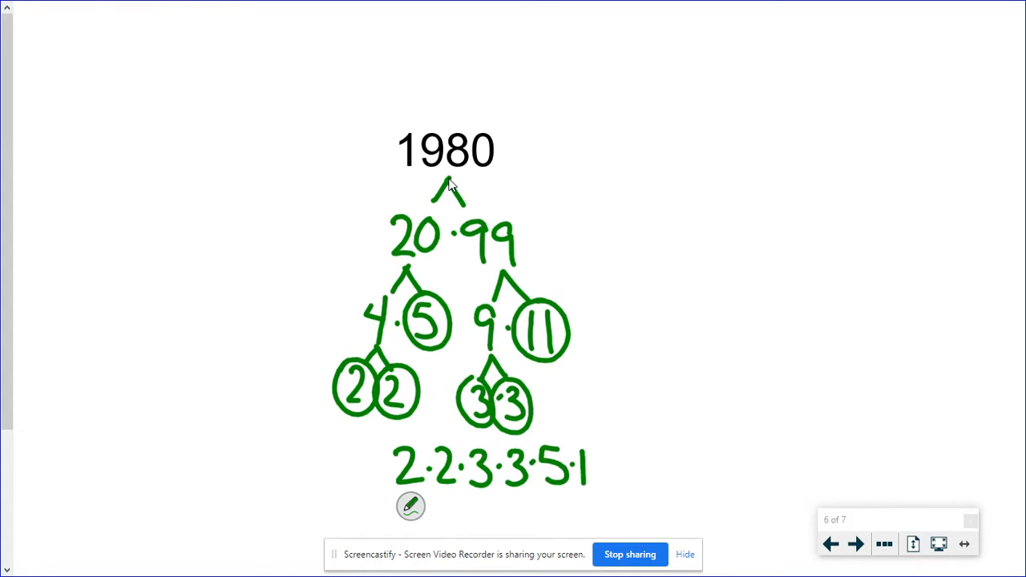
pyautogui.write('1')
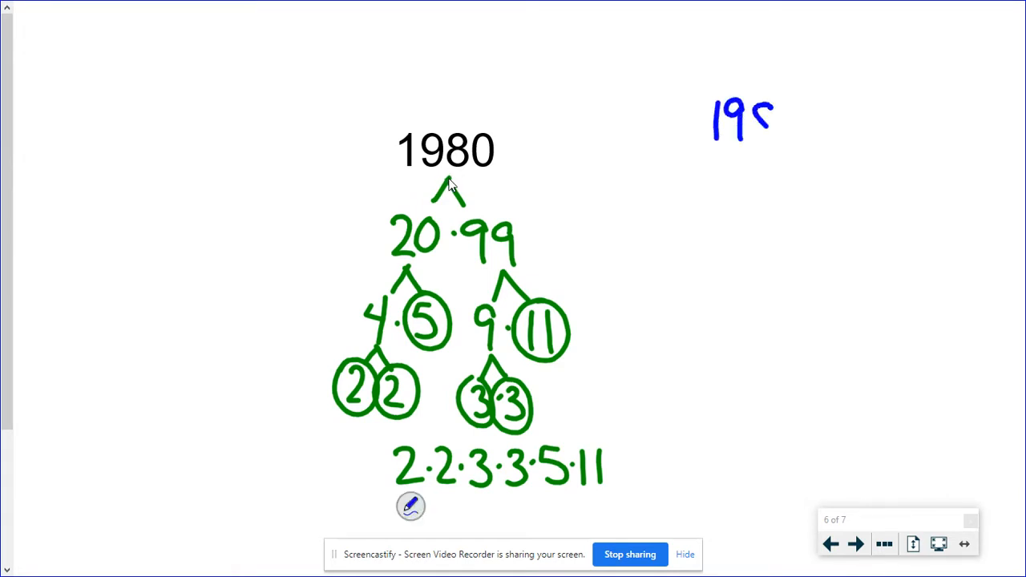
# - Ink a blue 1980 tree 10·198 → 2·5, 2·99 → 3·33 → 3·11, then advance to practice problems
pyautogui.moveTo(770, 120); pyautogui.dragTo(769, 177)
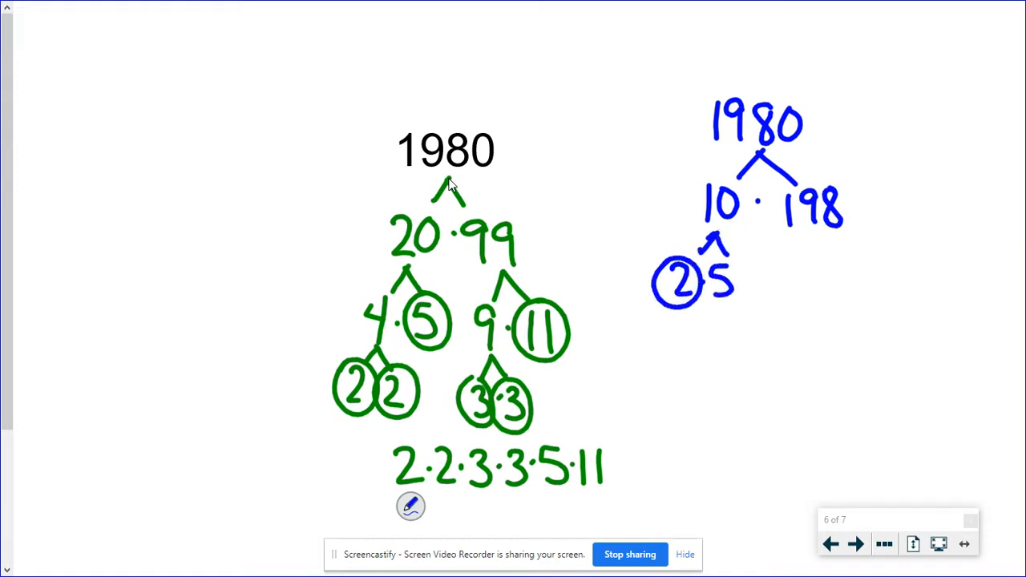
pyautogui.moveTo(698, 257); pyautogui.dragTo(734, 296)
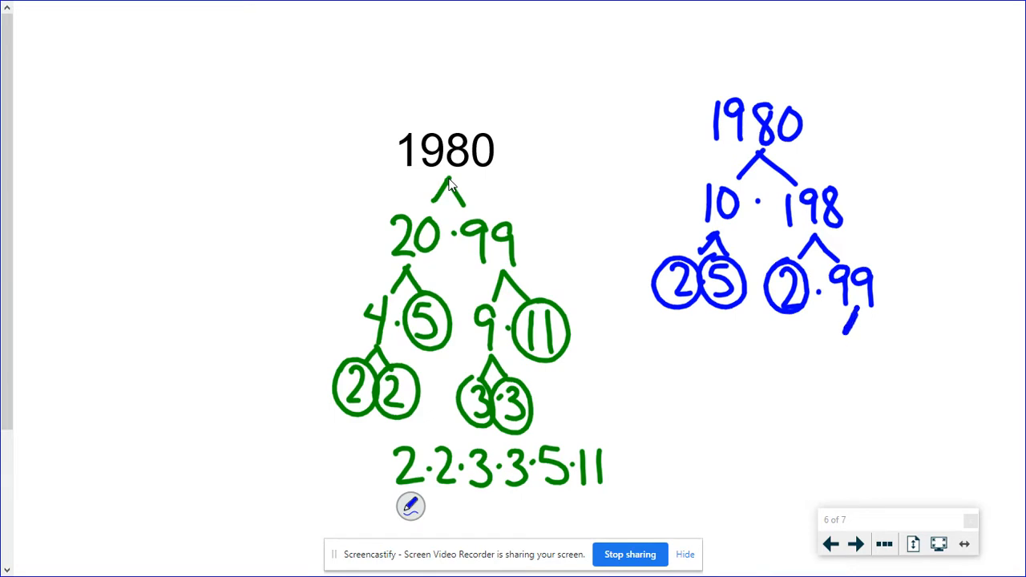
pyautogui.moveTo(841, 337); pyautogui.dragTo(878, 313)
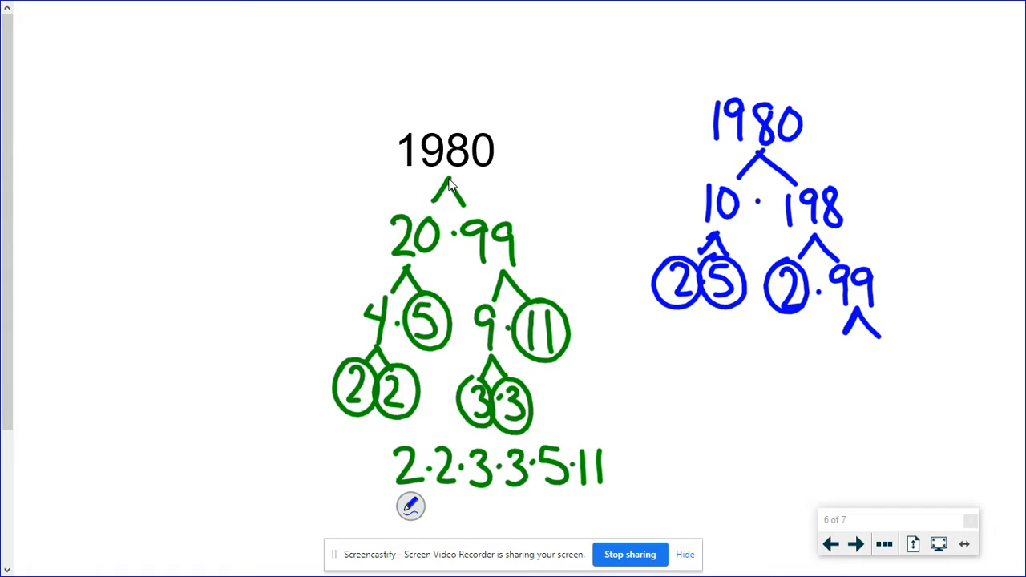
pyautogui.moveTo(826, 353); pyautogui.dragTo(862, 366)
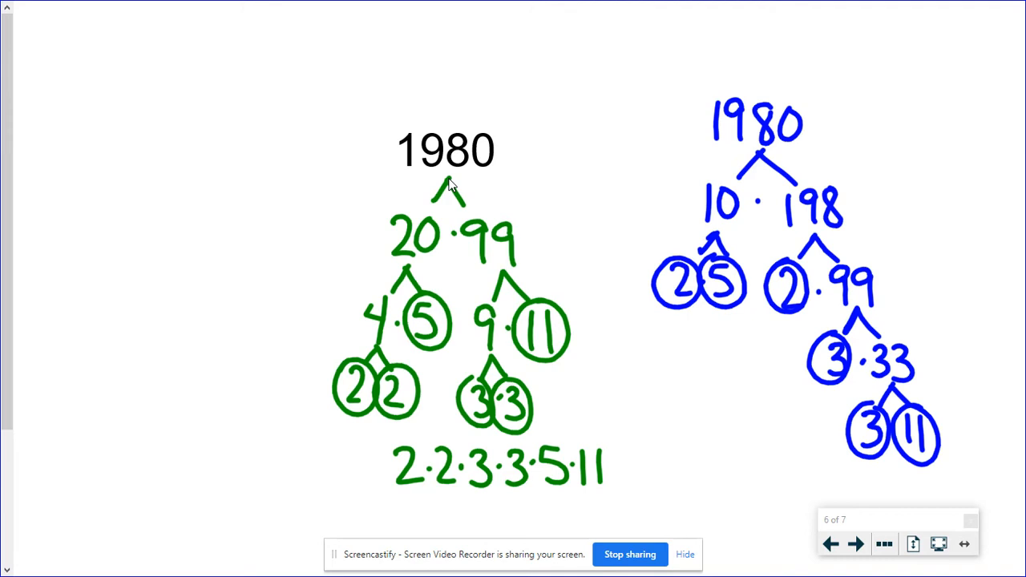
pyautogui.click(880, 543)
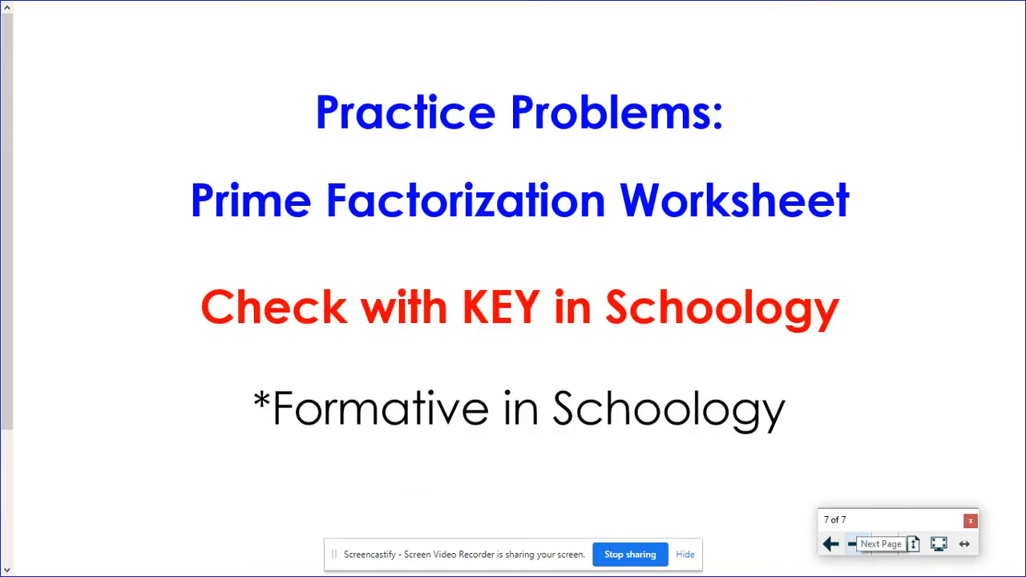